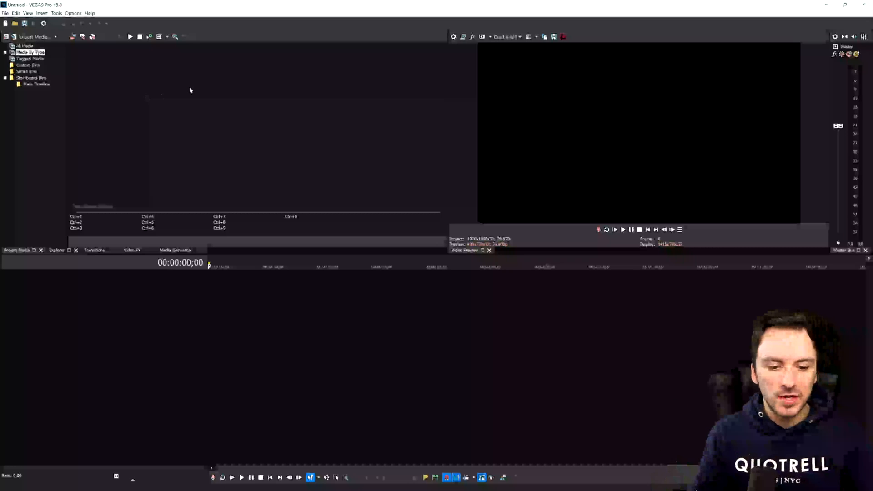
mouse_move(278, 89)
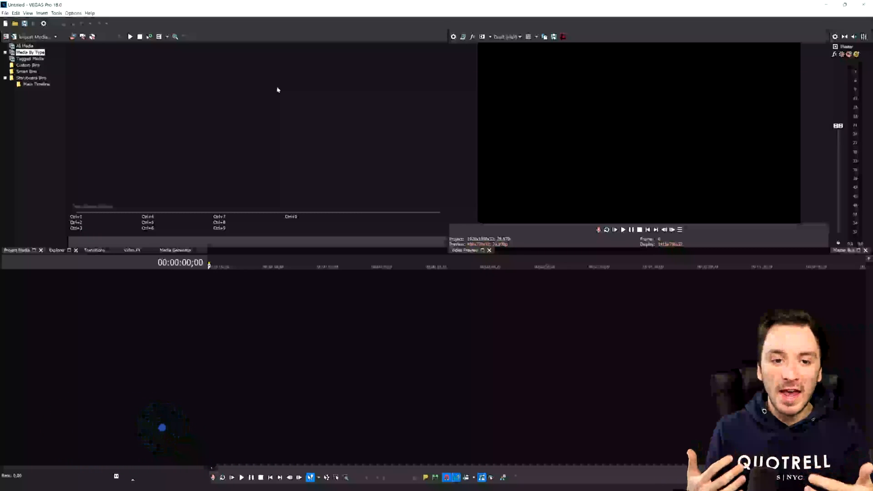
mouse_move(193, 163)
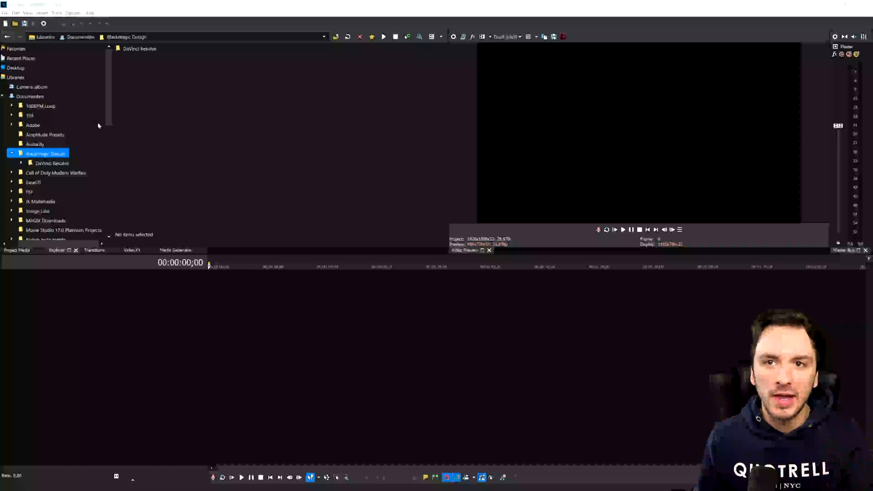
mouse_move(184, 114)
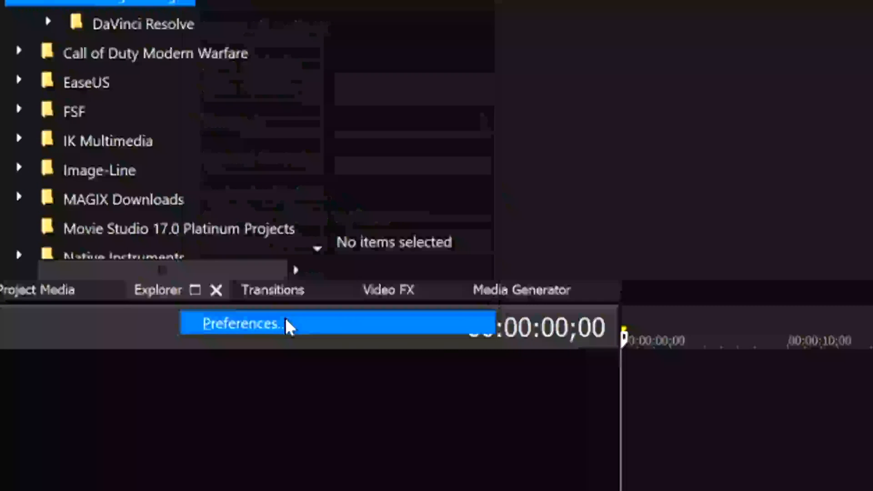
Step: Show the Video preferences where GPU acceleration of video processing is set
click(240, 324)
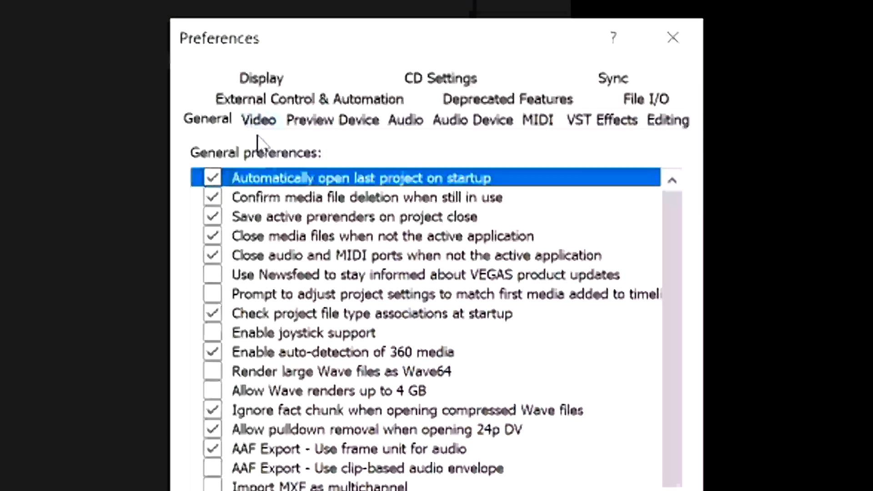
click(258, 120)
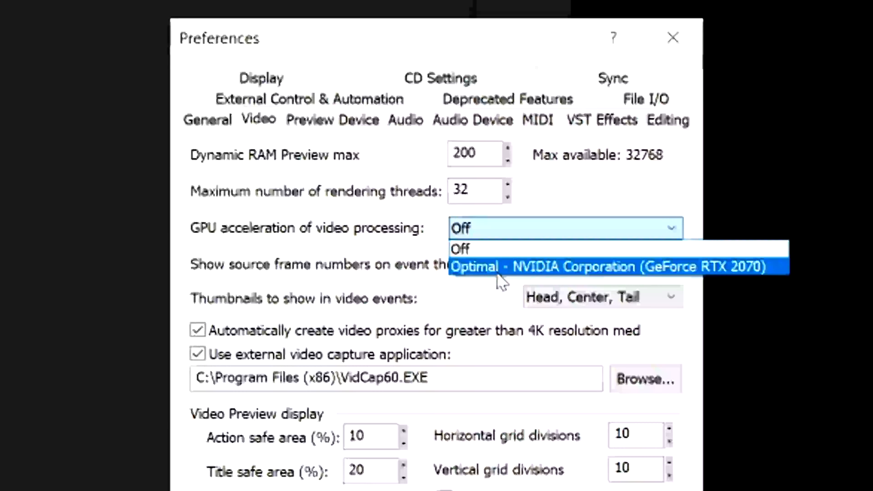
mouse_move(488, 257)
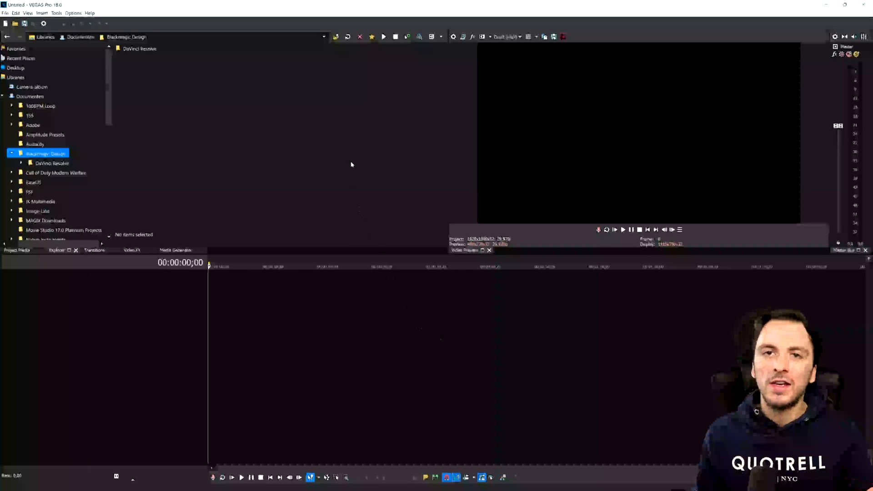
mouse_move(339, 131)
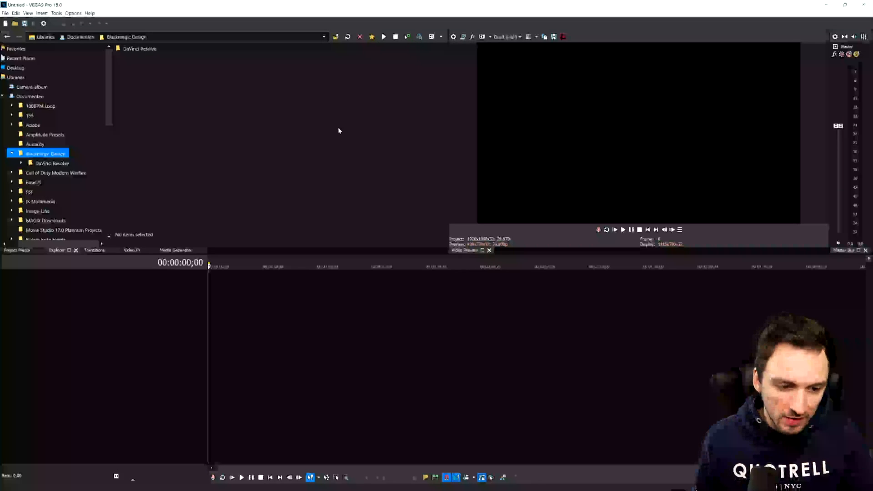
mouse_move(70, 49)
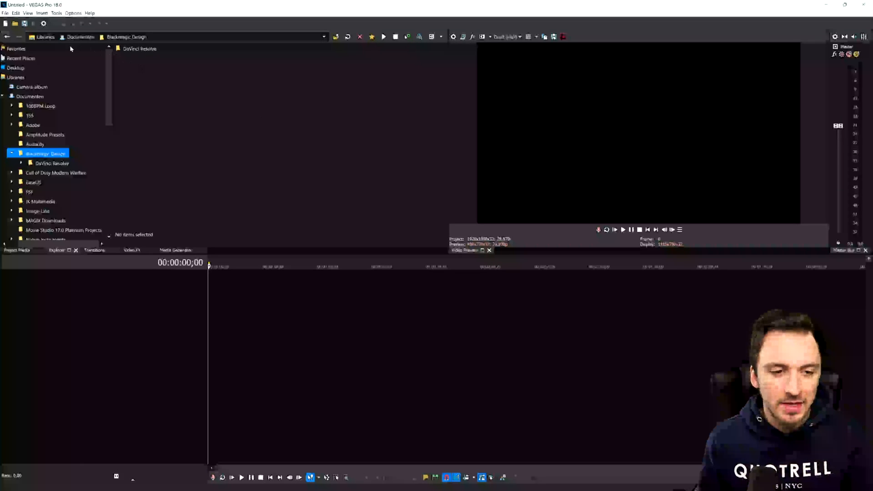
Step: Bring up the Options menu listing the Preferences entry
click(79, 13)
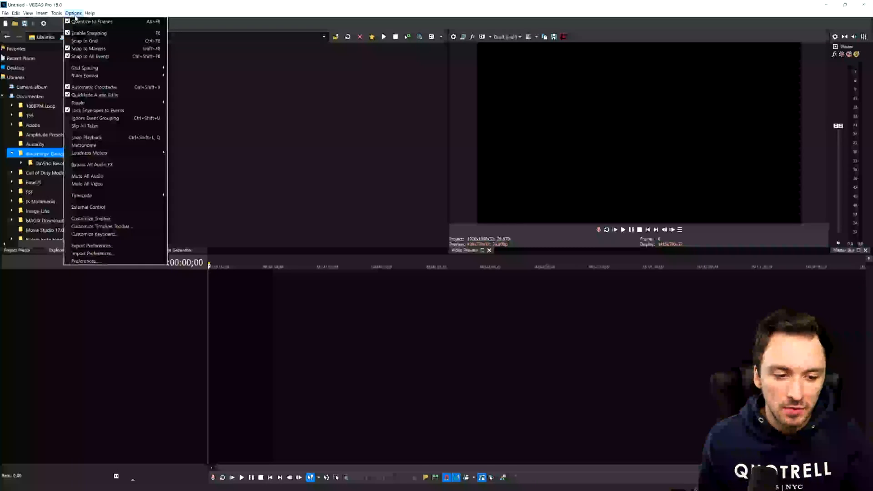
Step: Raise Dynamic RAM Preview max from 200 to 16000 MB and confirm the preferences
click(84, 261)
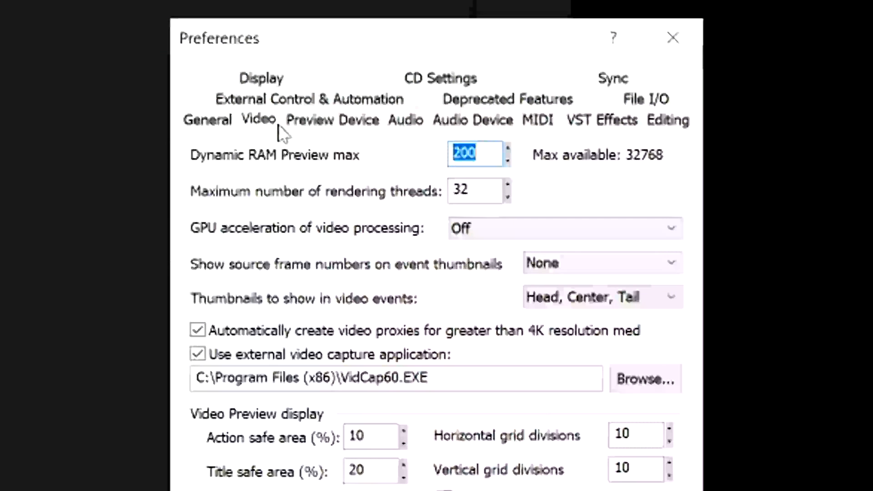
mouse_move(262, 177)
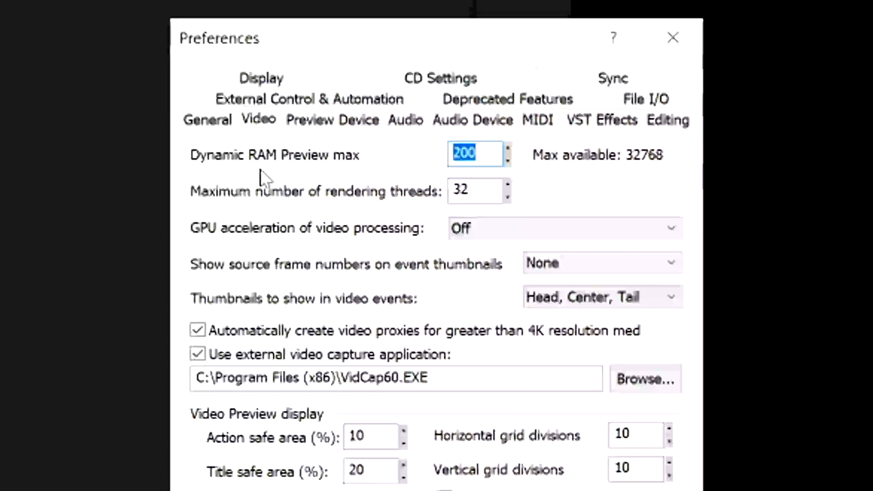
mouse_move(578, 174)
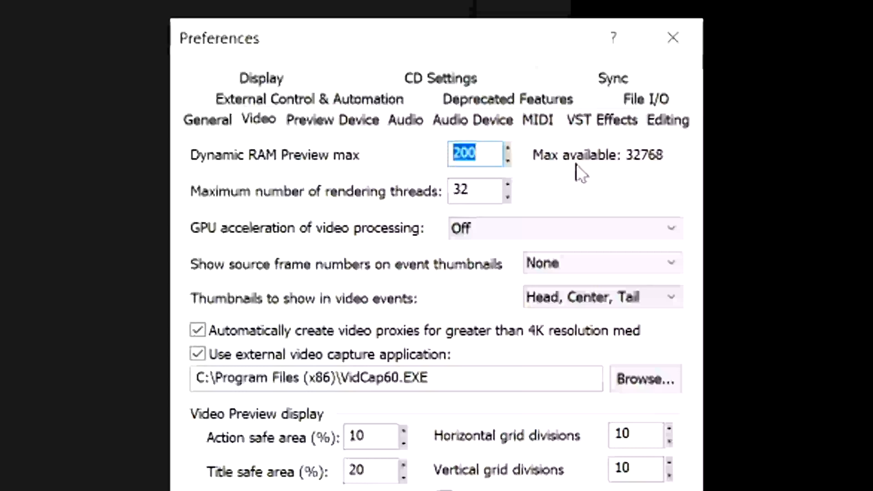
mouse_move(632, 174)
text(16000)
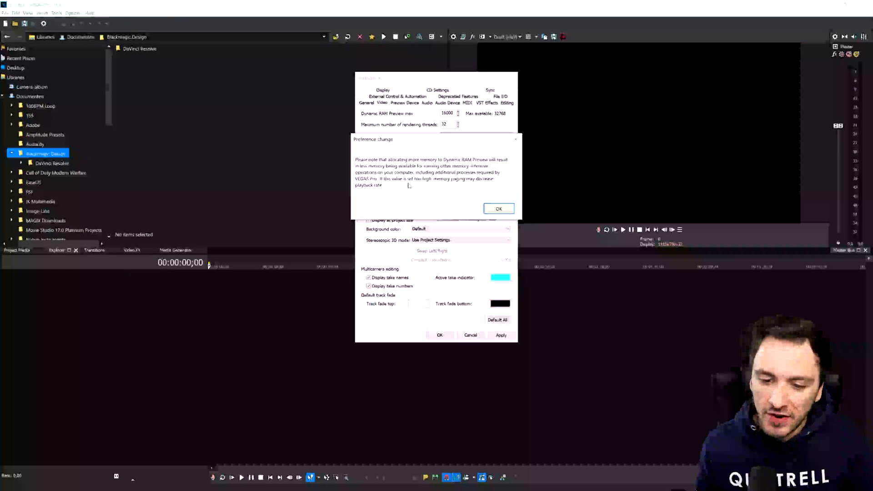
mouse_move(444, 202)
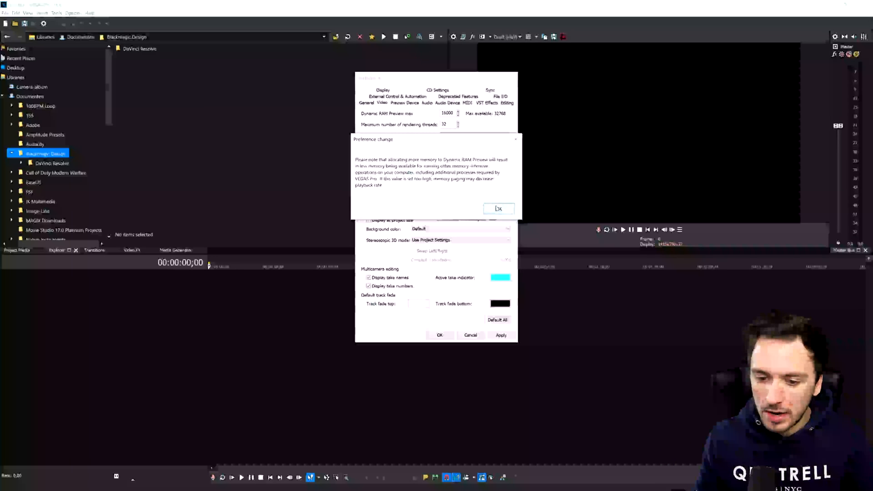
click(499, 209)
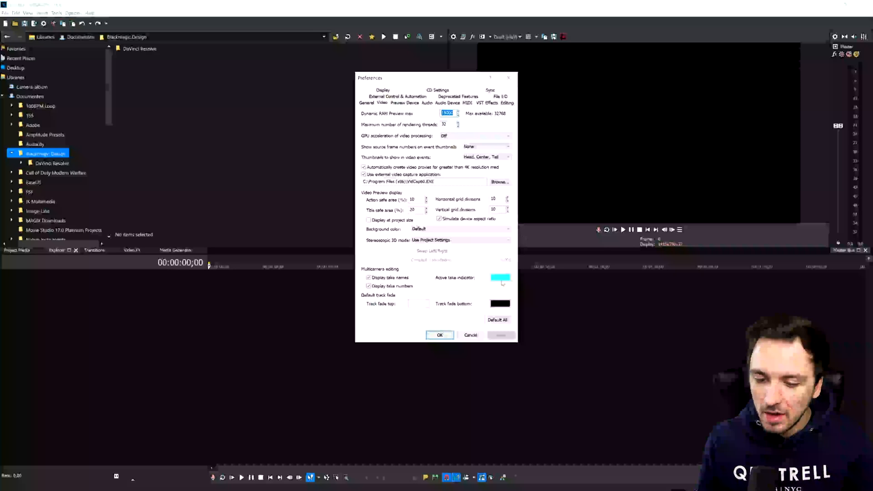
click(440, 334)
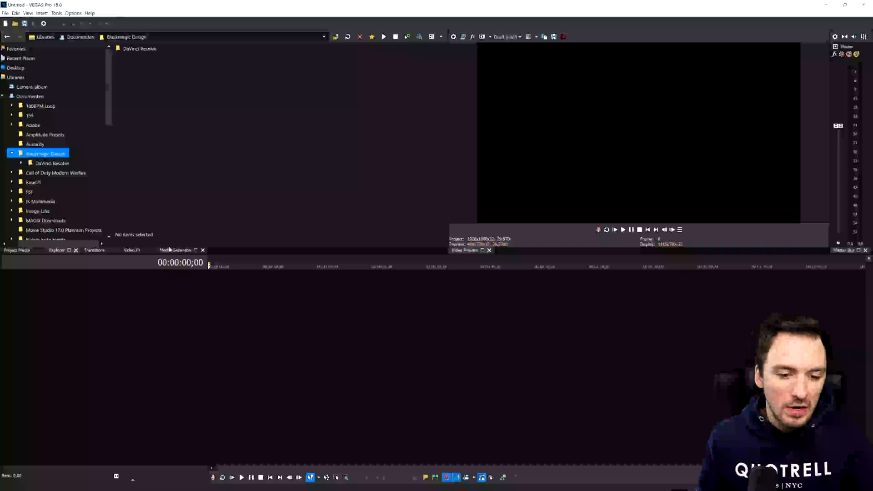
Step: Add the Hot text preset from Media Generators to the timeline
click(175, 250)
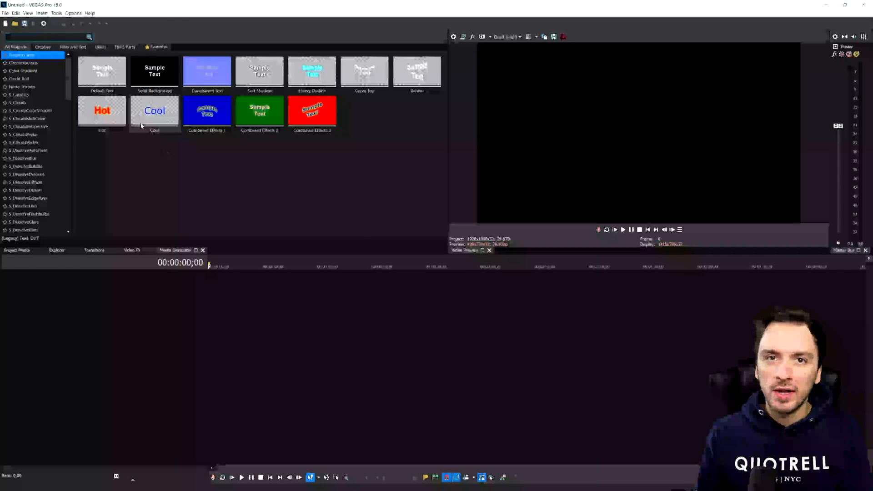
click(8, 13)
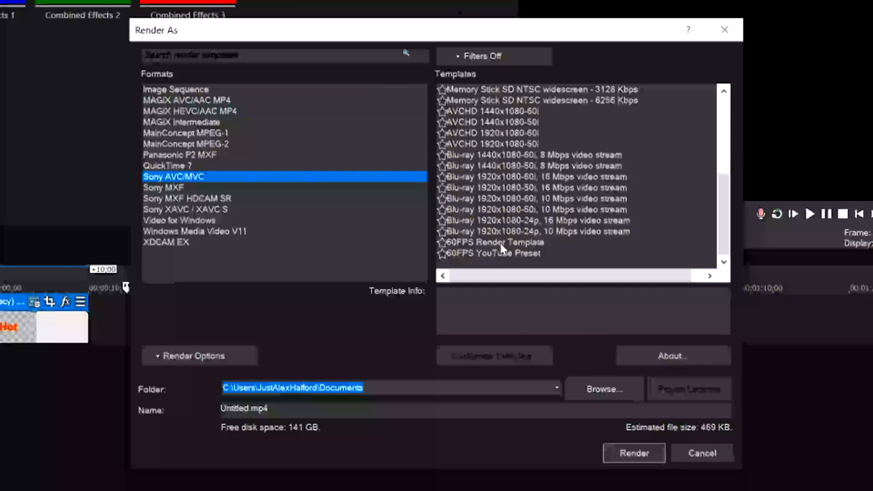
Step: Review the 60FPS template, then Windows Media Video V11 and XDCAM EX as alternative render formats
click(502, 242)
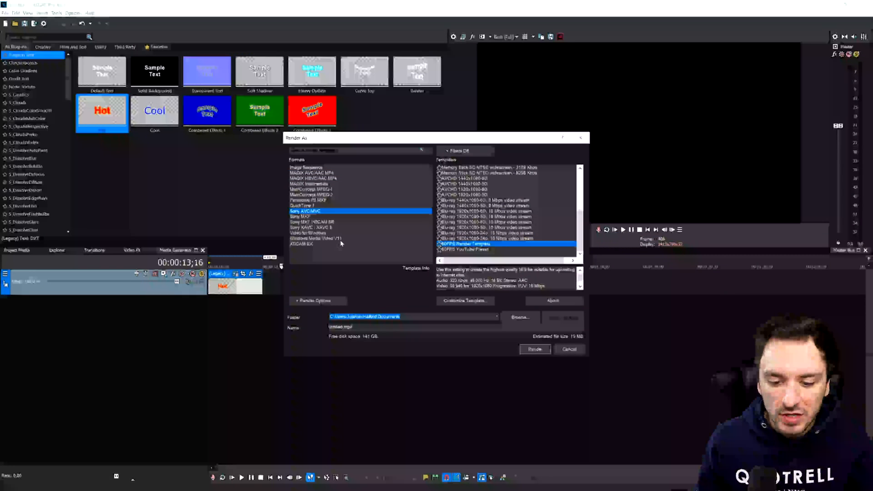
click(316, 238)
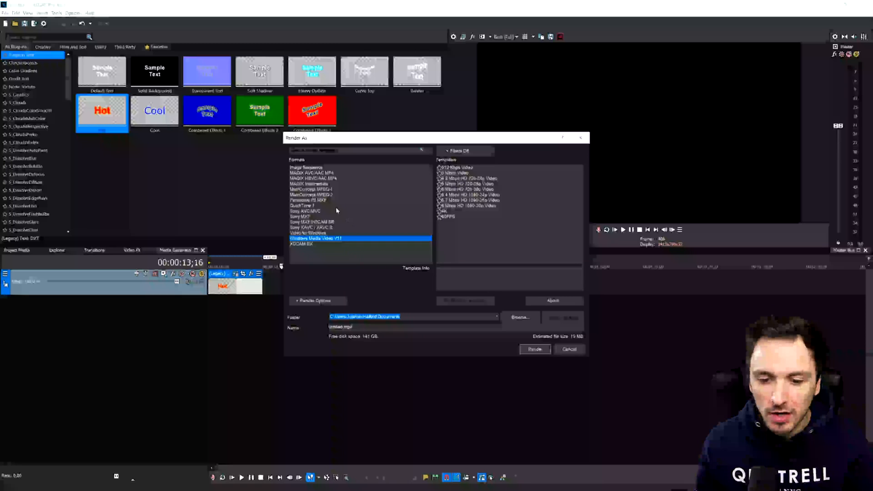
mouse_move(336, 197)
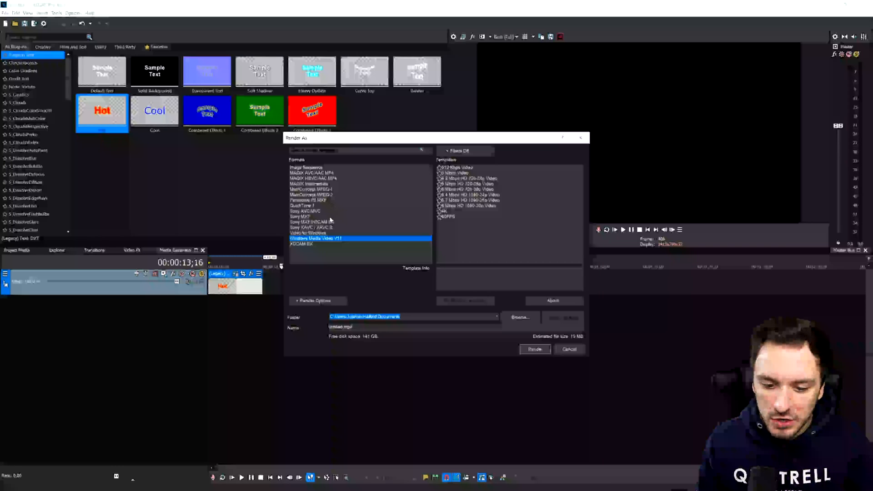
click(301, 244)
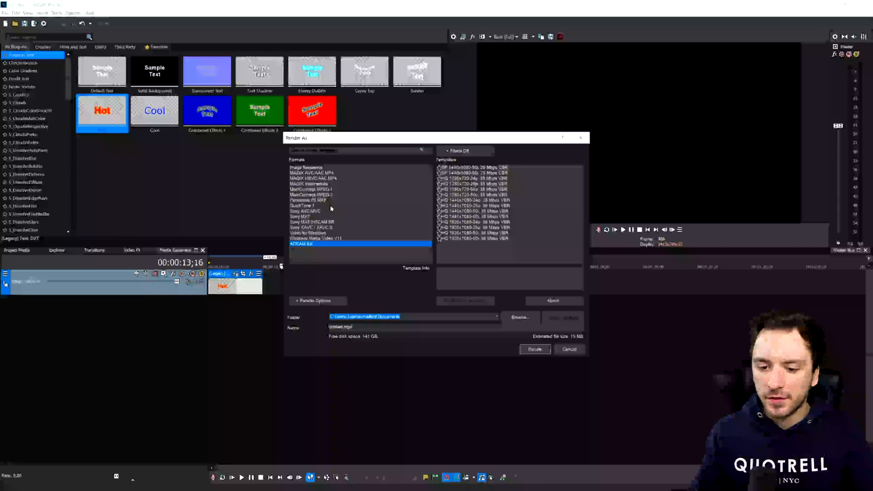
mouse_move(342, 199)
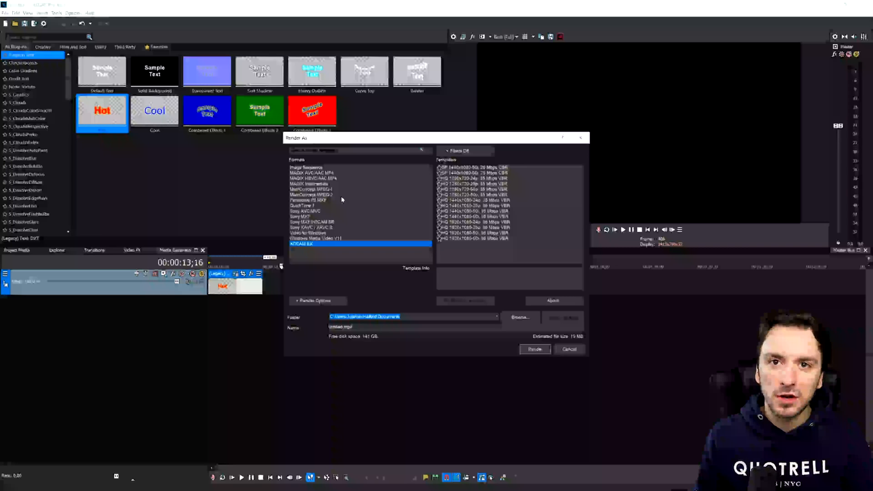
mouse_move(347, 206)
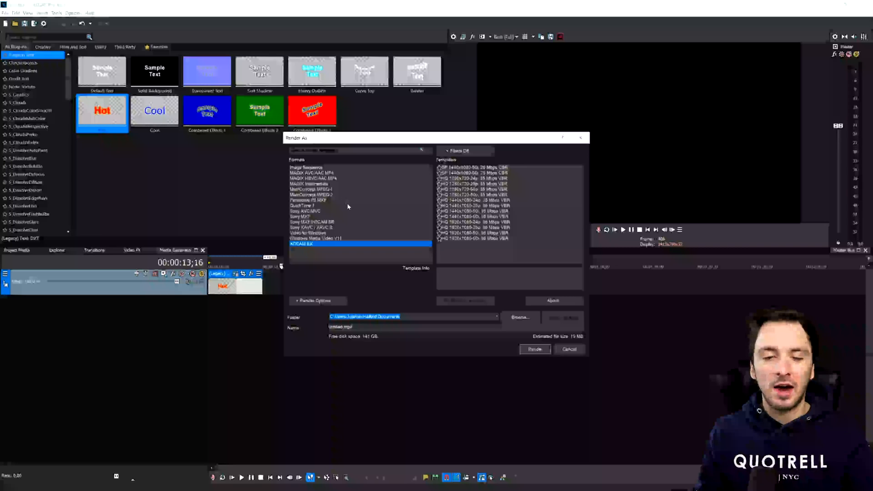
mouse_move(352, 209)
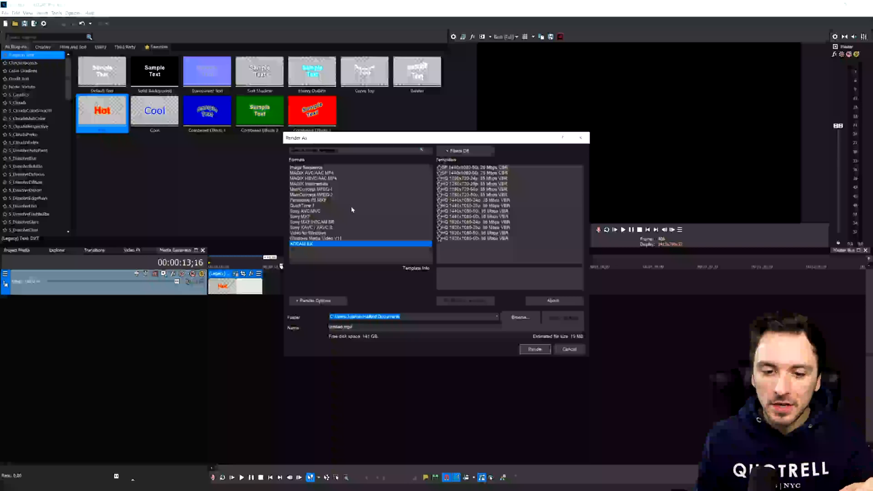